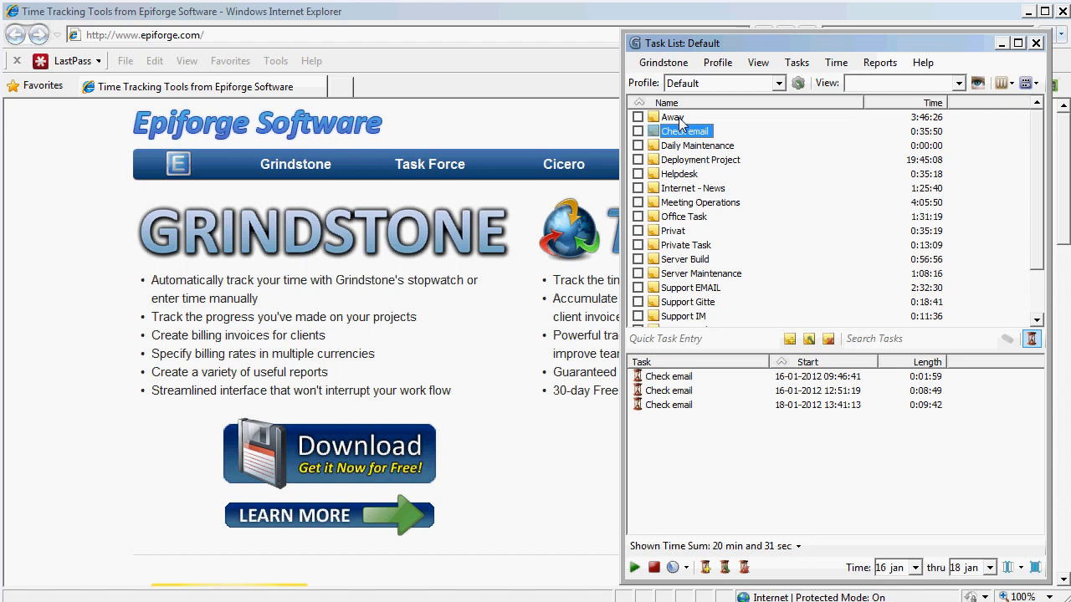
- Select Away, start the time range on 18 Jan, then view Deployment Project's entries
{"action": "left_click", "coordinate": [673, 117]}
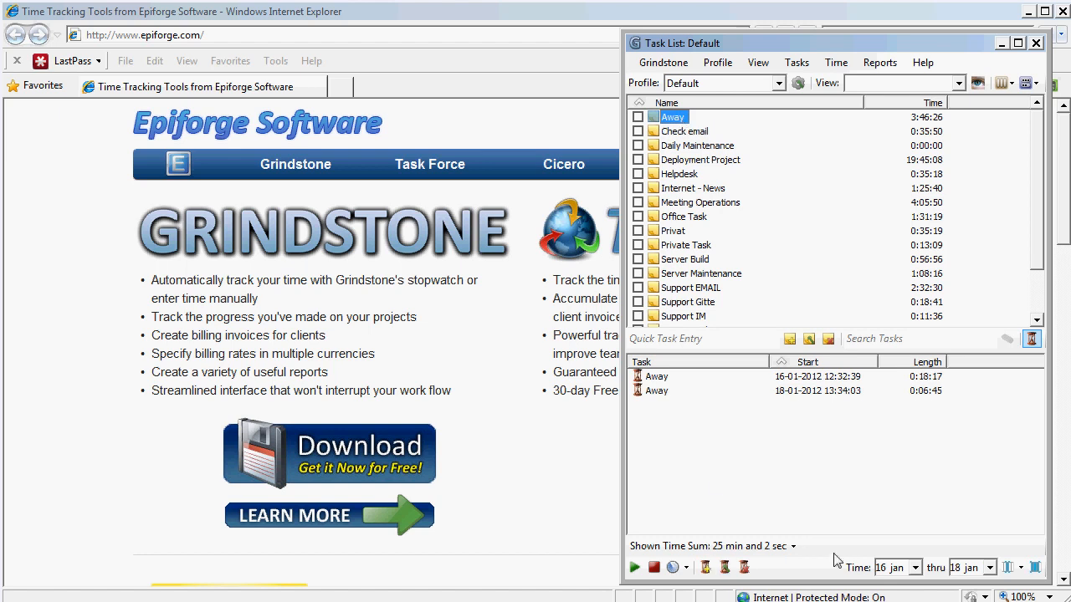
{"action": "left_click", "coordinate": [991, 567]}
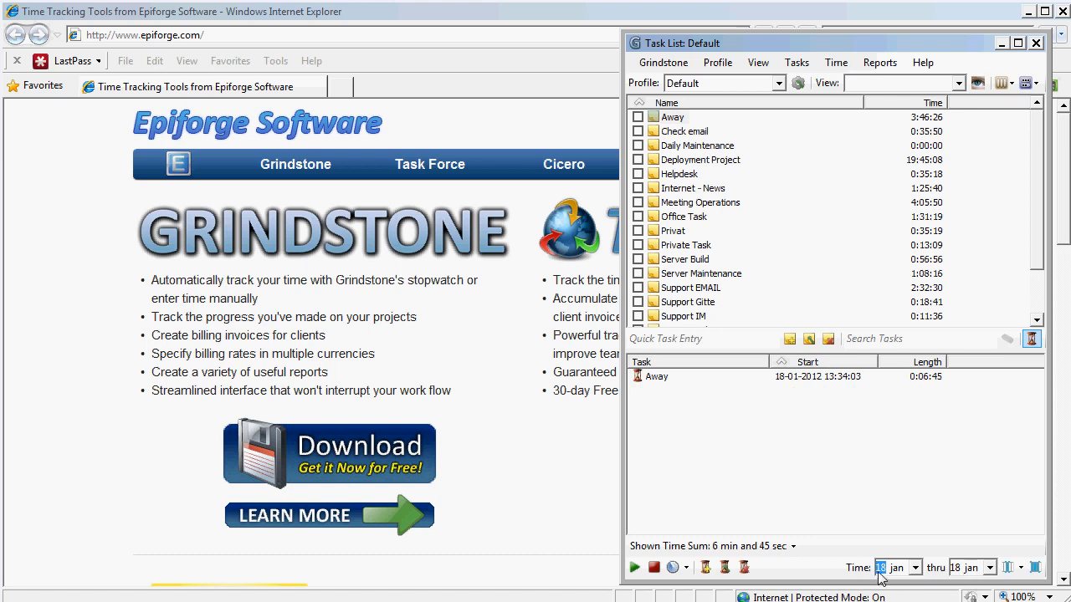
{"action": "mouse_move", "coordinate": [926, 577]}
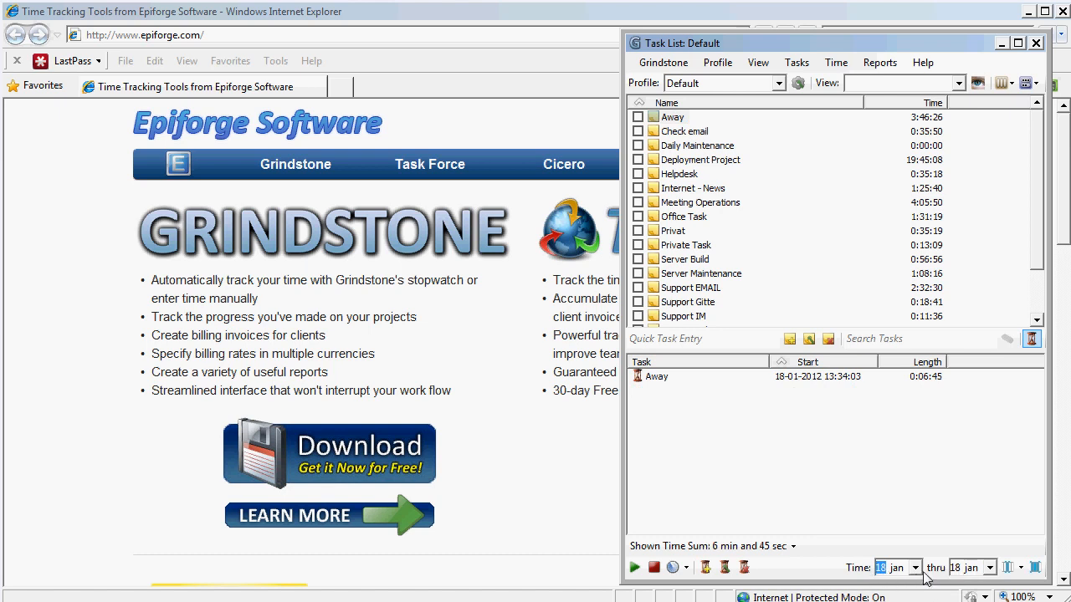
{"action": "mouse_move", "coordinate": [691, 276]}
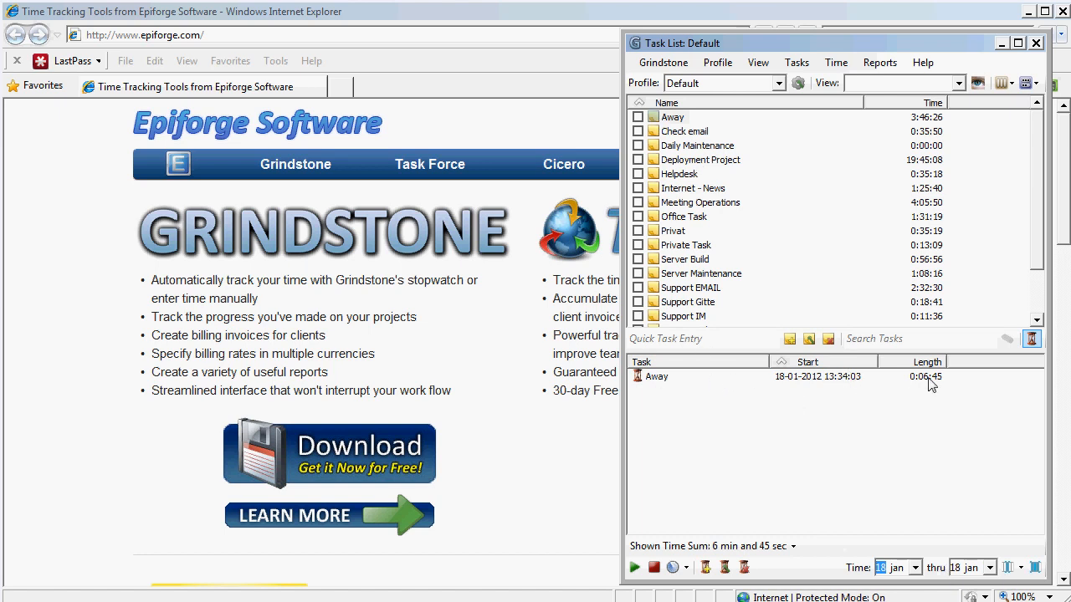
{"action": "mouse_move", "coordinate": [949, 386]}
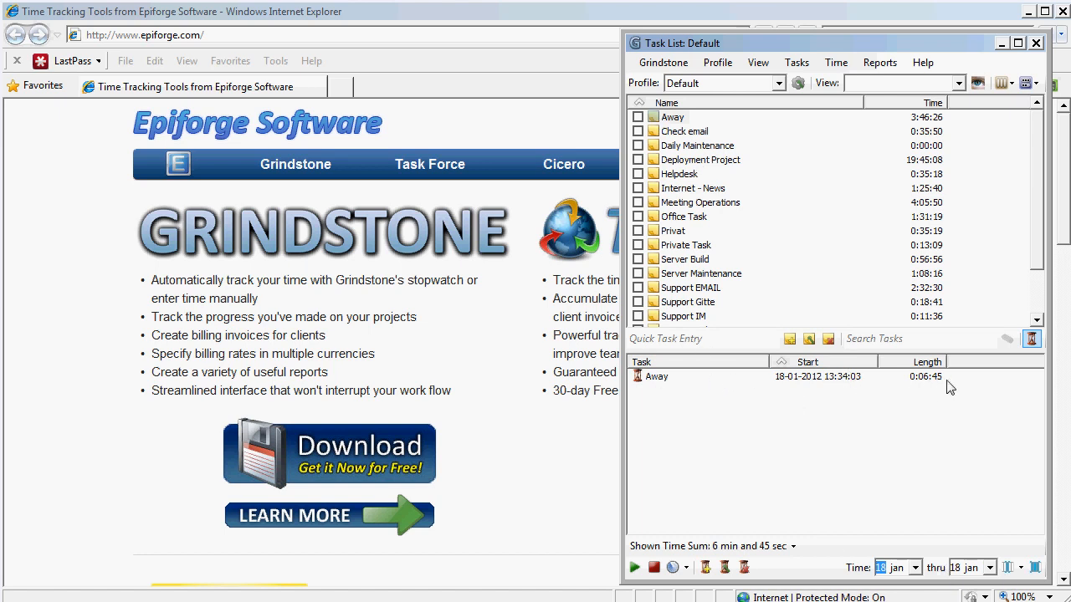
{"action": "mouse_move", "coordinate": [852, 385]}
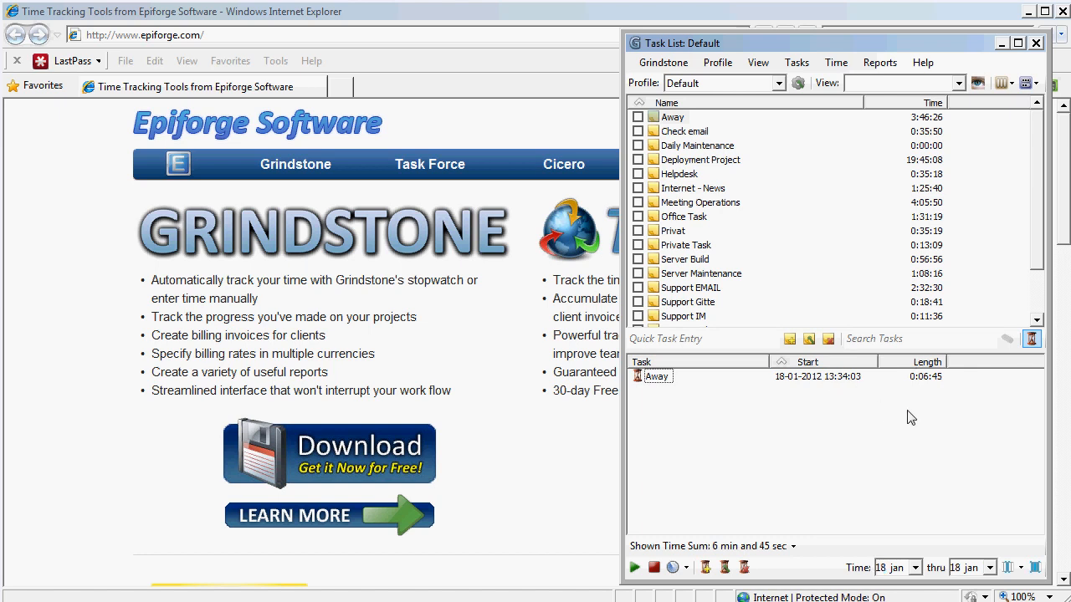
{"action": "mouse_move", "coordinate": [879, 410]}
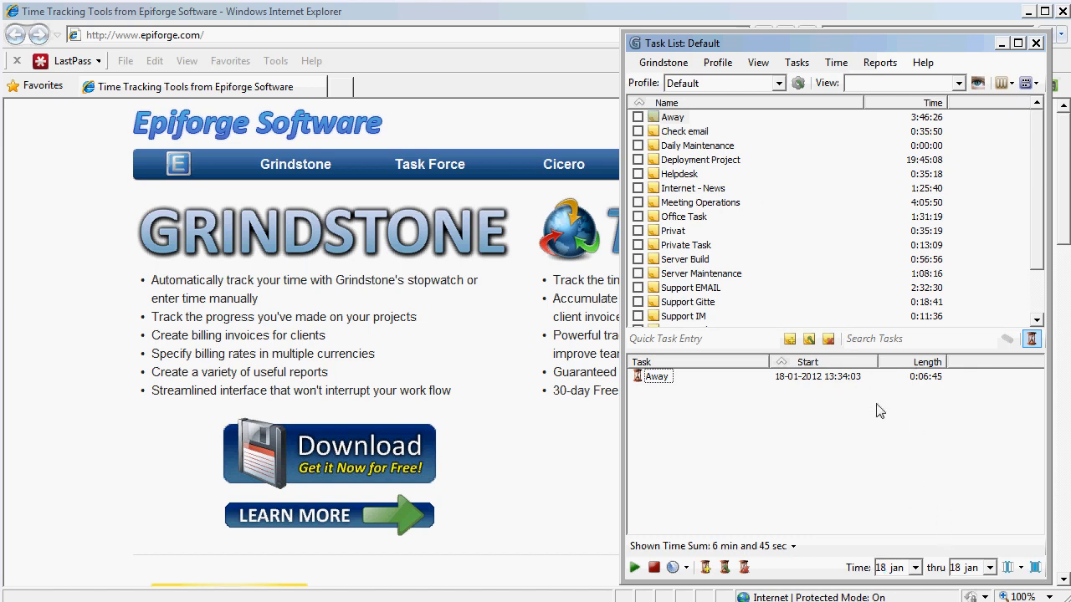
{"action": "mouse_move", "coordinate": [785, 281]}
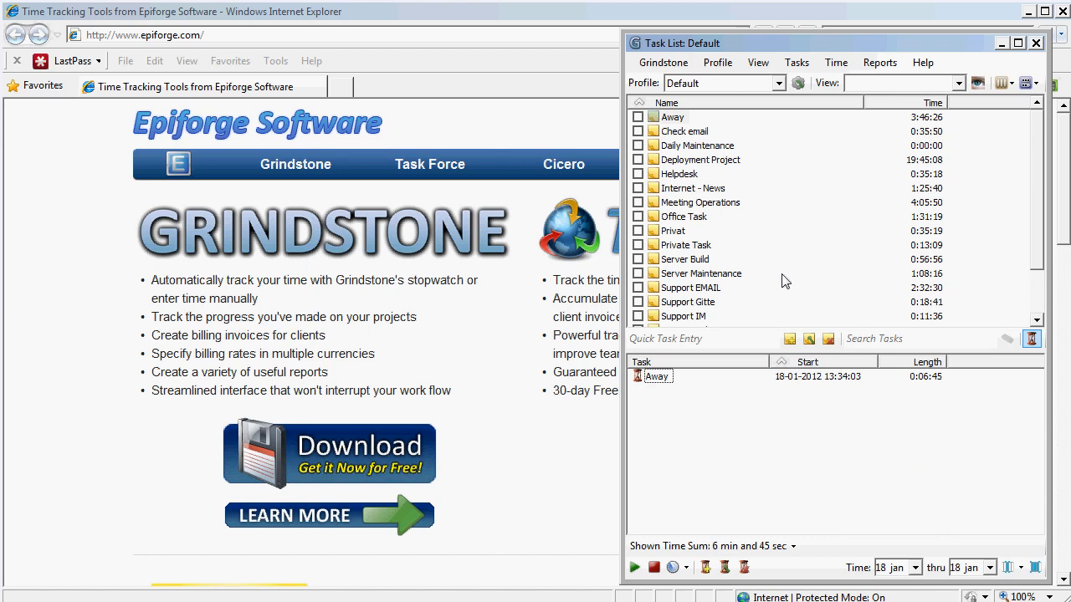
{"action": "mouse_move", "coordinate": [715, 164]}
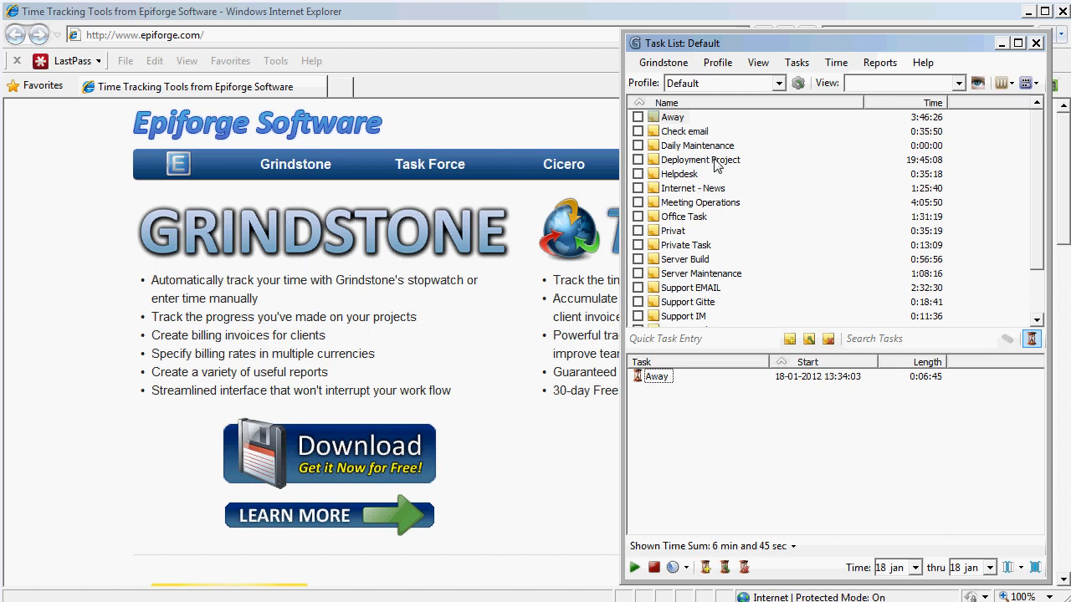
{"action": "left_click", "coordinate": [700, 159]}
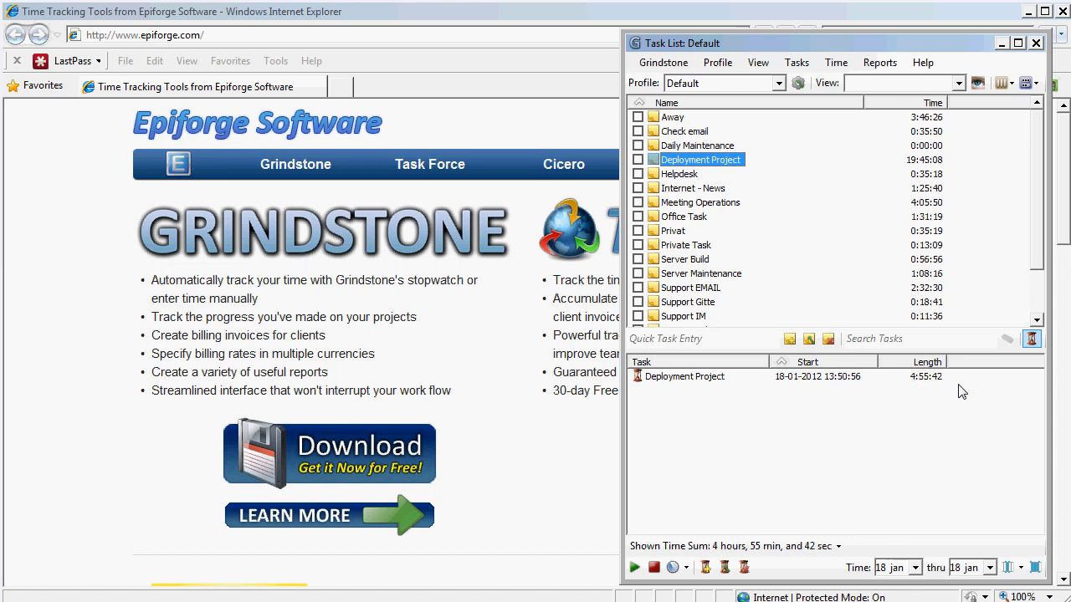
{"action": "mouse_move", "coordinate": [932, 388]}
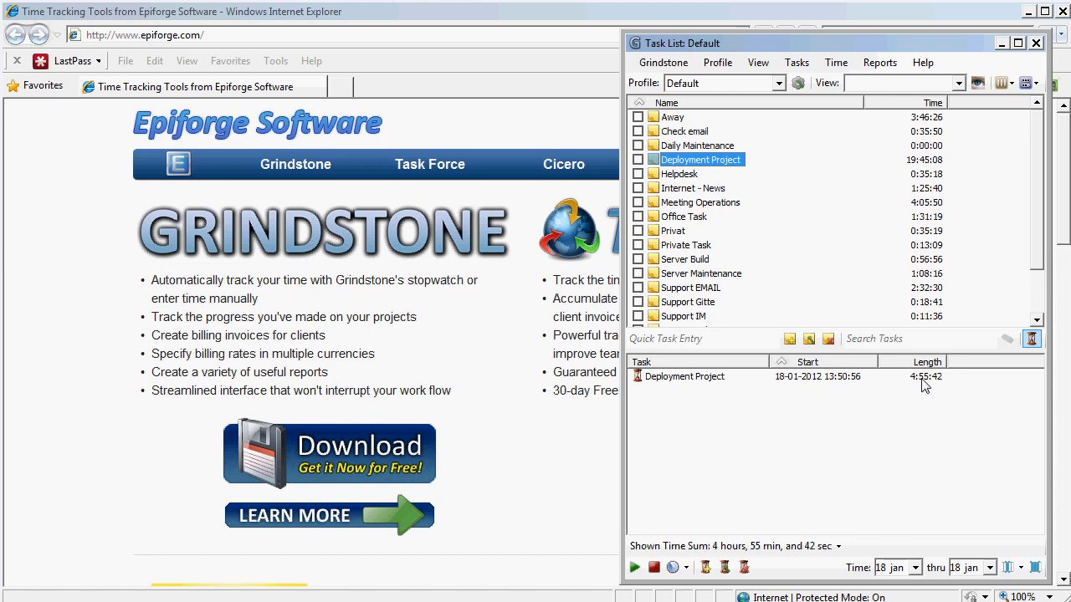
{"action": "mouse_move", "coordinate": [878, 393]}
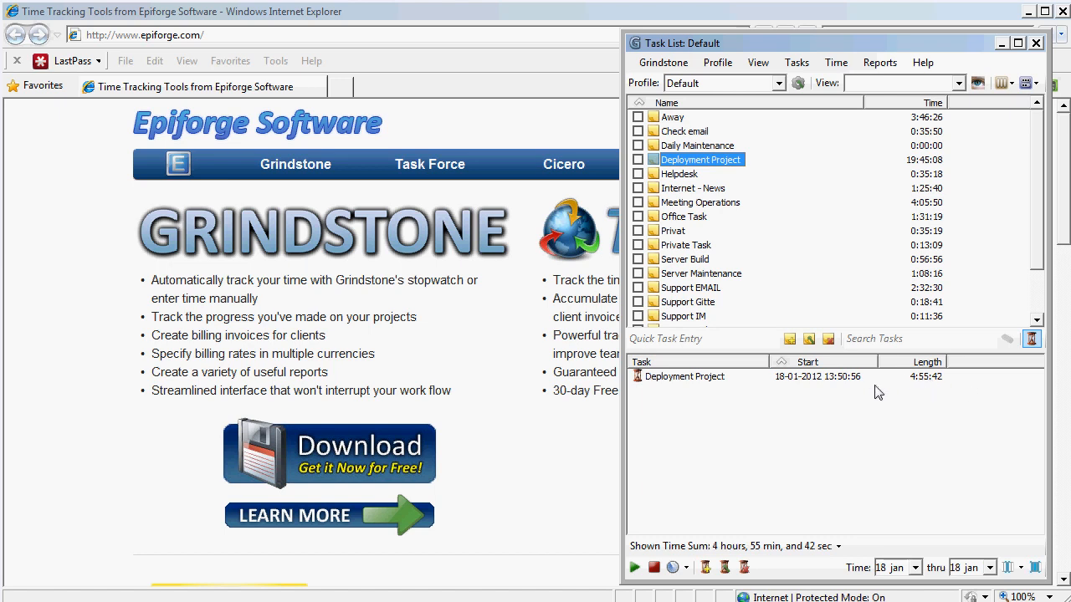
{"action": "mouse_move", "coordinate": [830, 386]}
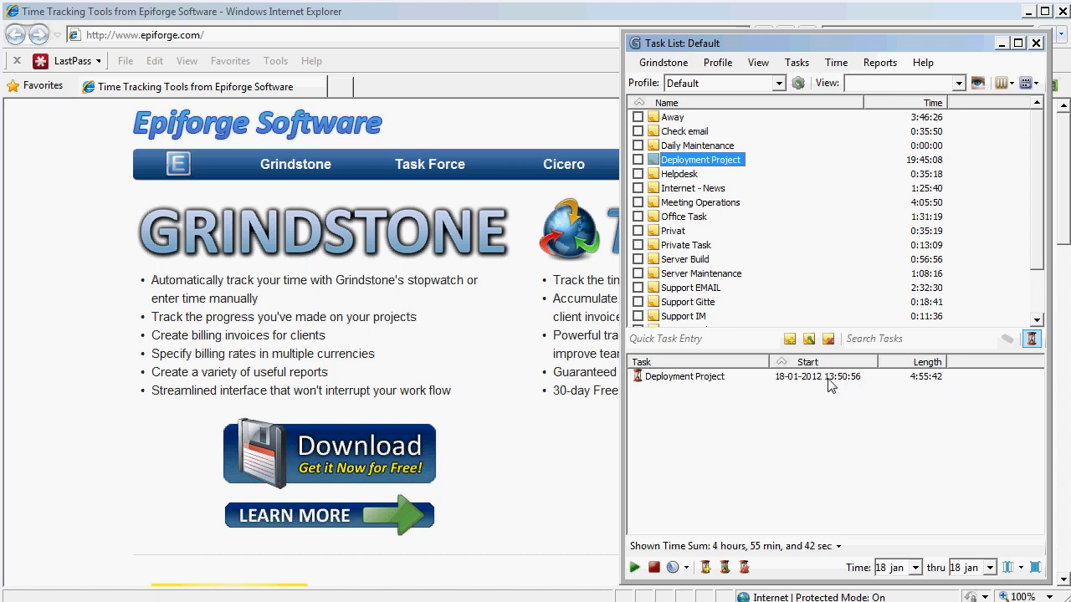
{"action": "mouse_move", "coordinate": [851, 385]}
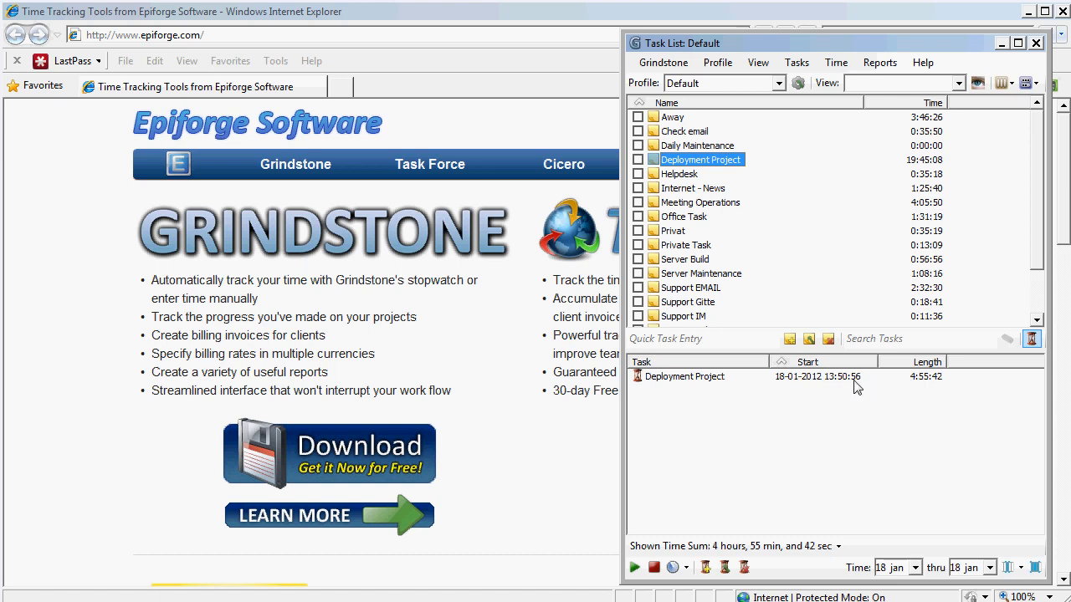
- Check Helpdesk and Meeting Operations, then list Deployment Project entries for 1–18 Jan
{"action": "left_click", "coordinate": [680, 173]}
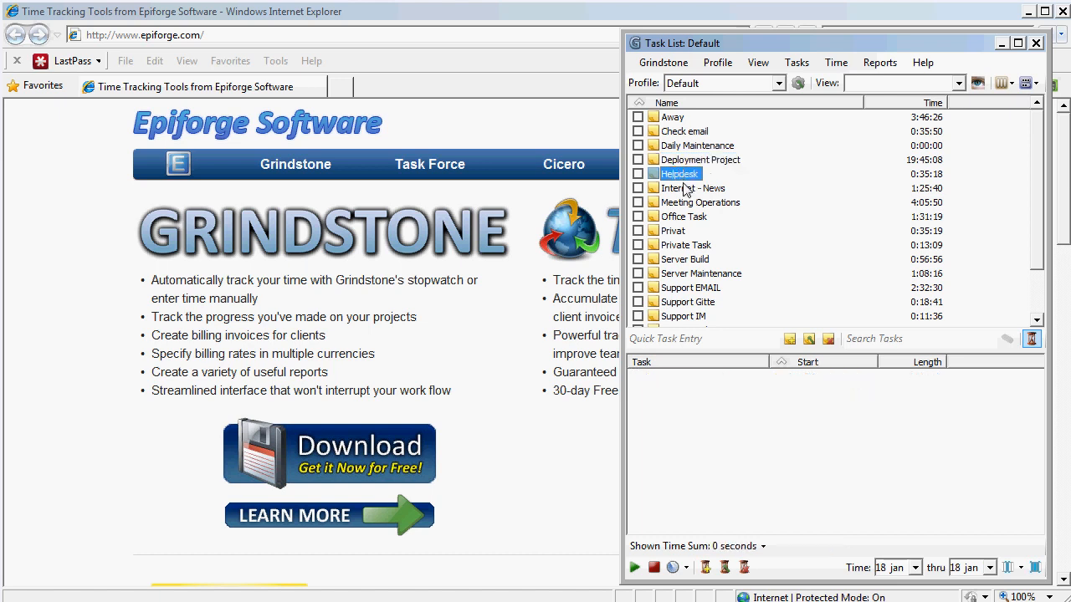
{"action": "left_click", "coordinate": [700, 202]}
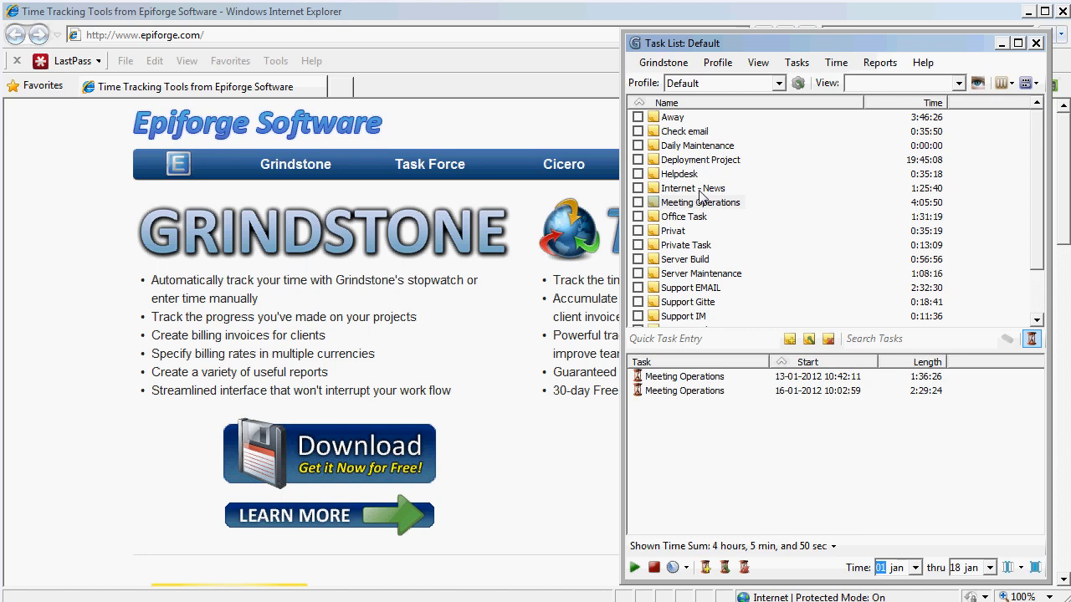
{"action": "mouse_move", "coordinate": [709, 199]}
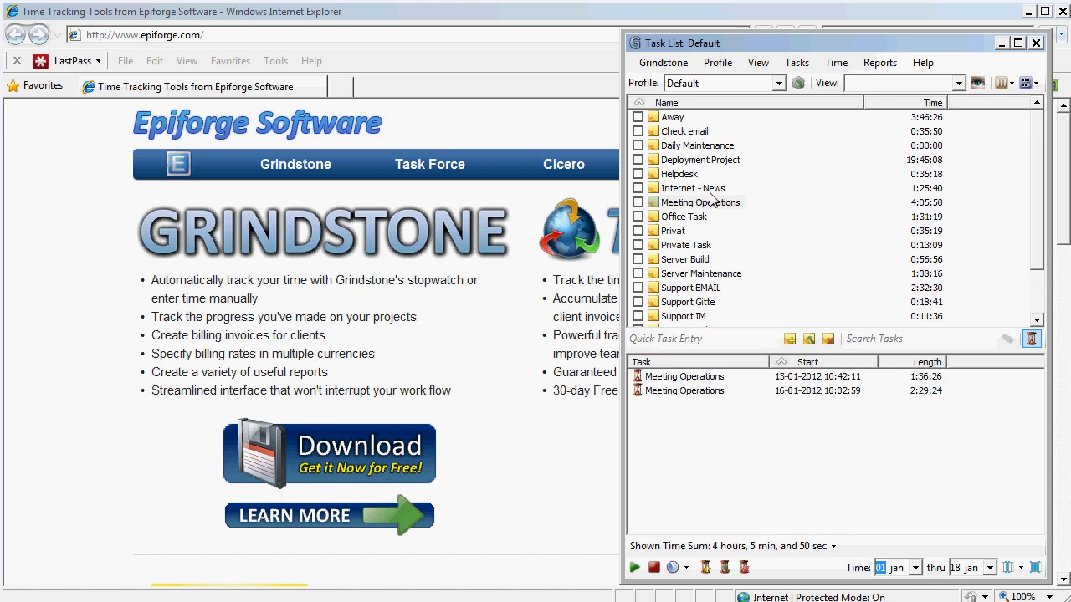
{"action": "left_click", "coordinate": [698, 159]}
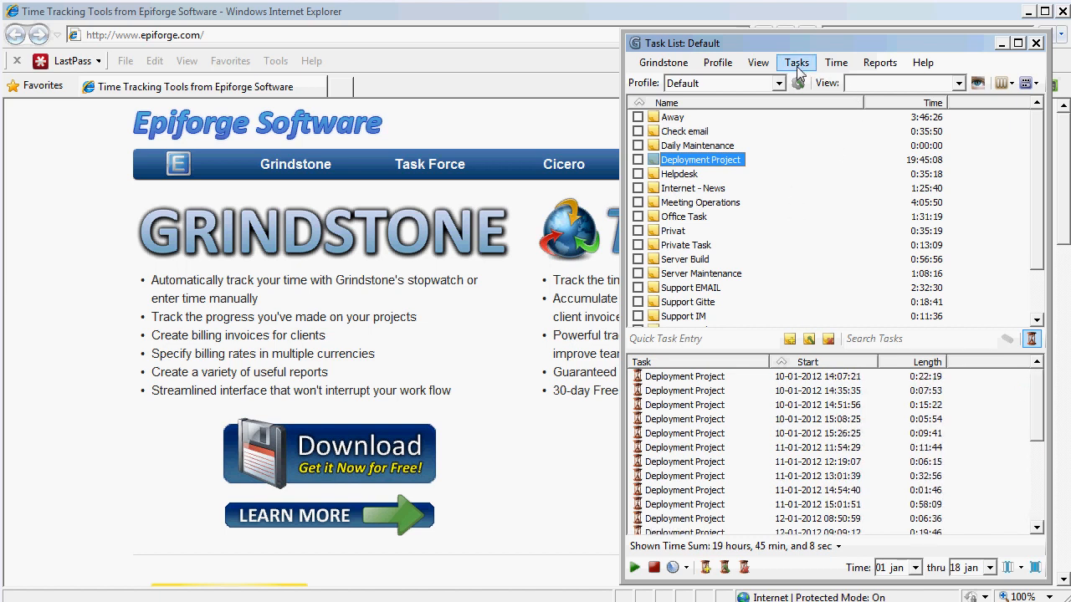
- Browse the View, Tasks and Time menus, ending on the Reports menu
{"action": "left_click", "coordinate": [757, 61]}
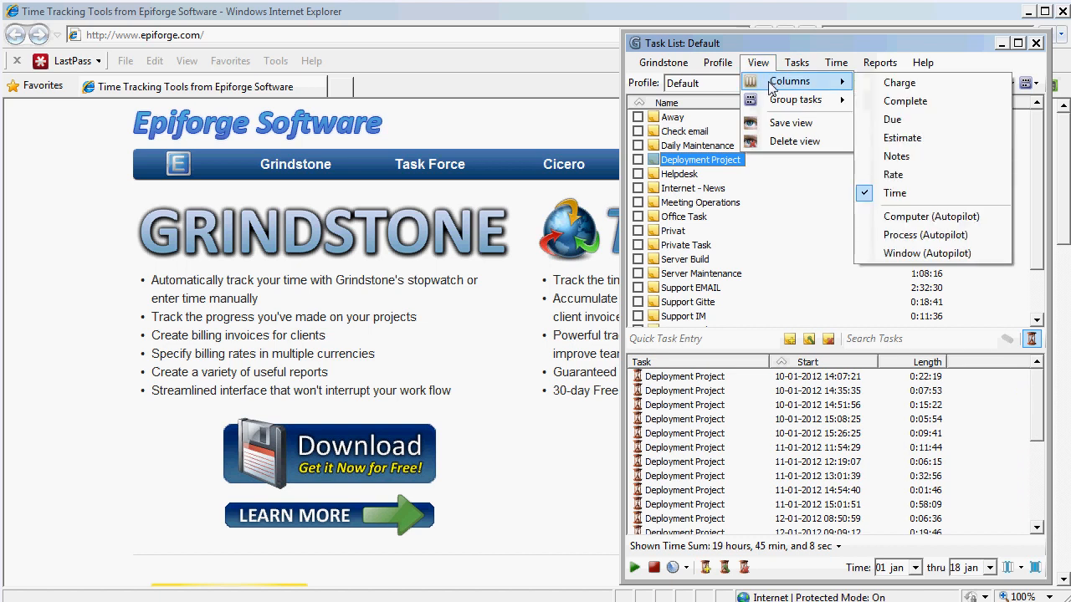
{"action": "left_click", "coordinate": [797, 62]}
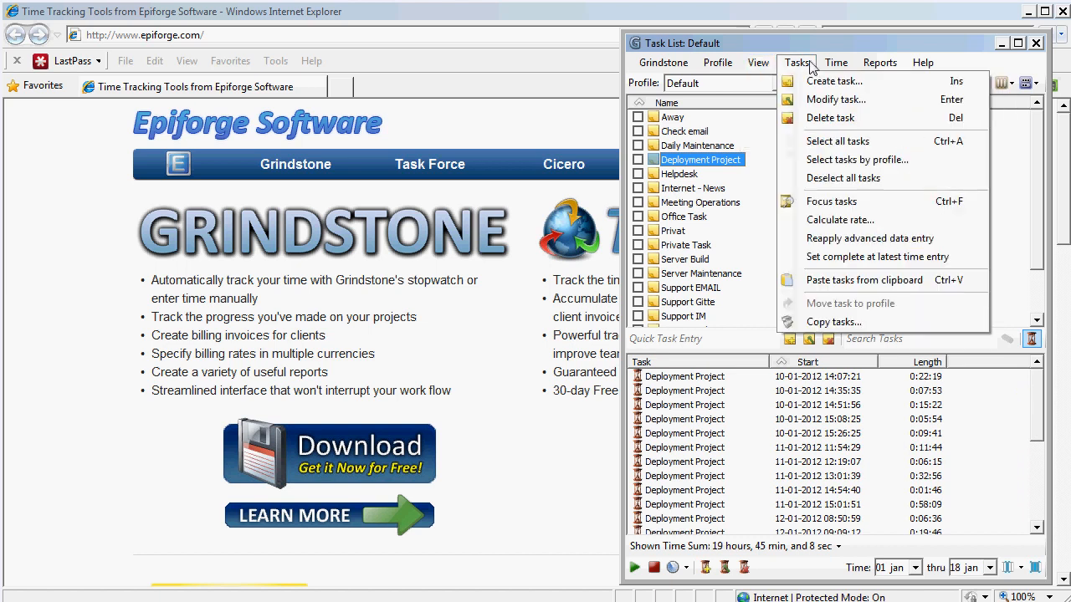
{"action": "left_click", "coordinate": [835, 62]}
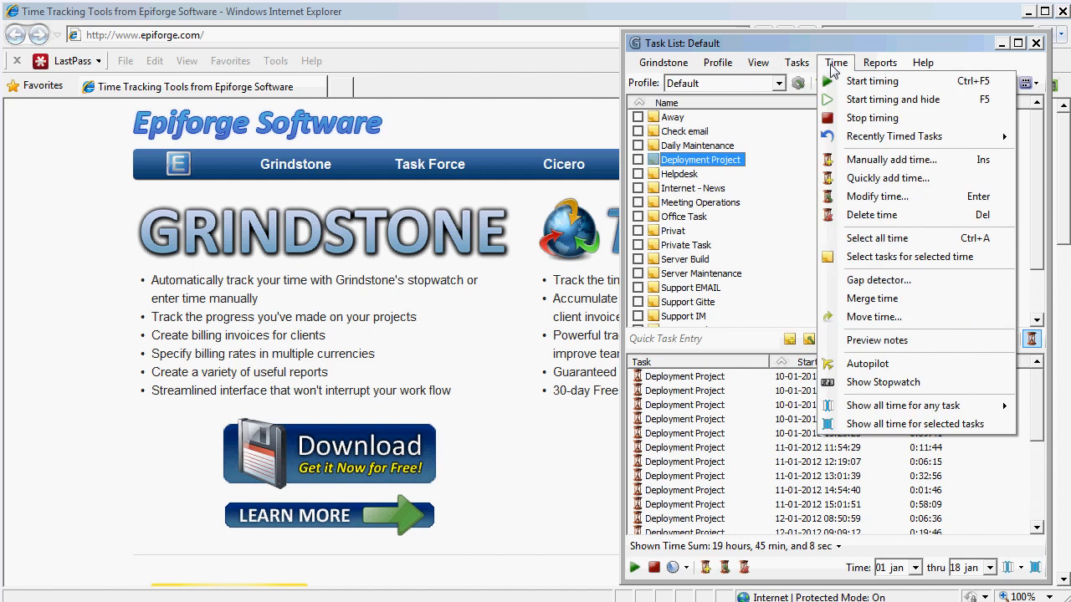
{"action": "left_click", "coordinate": [879, 62]}
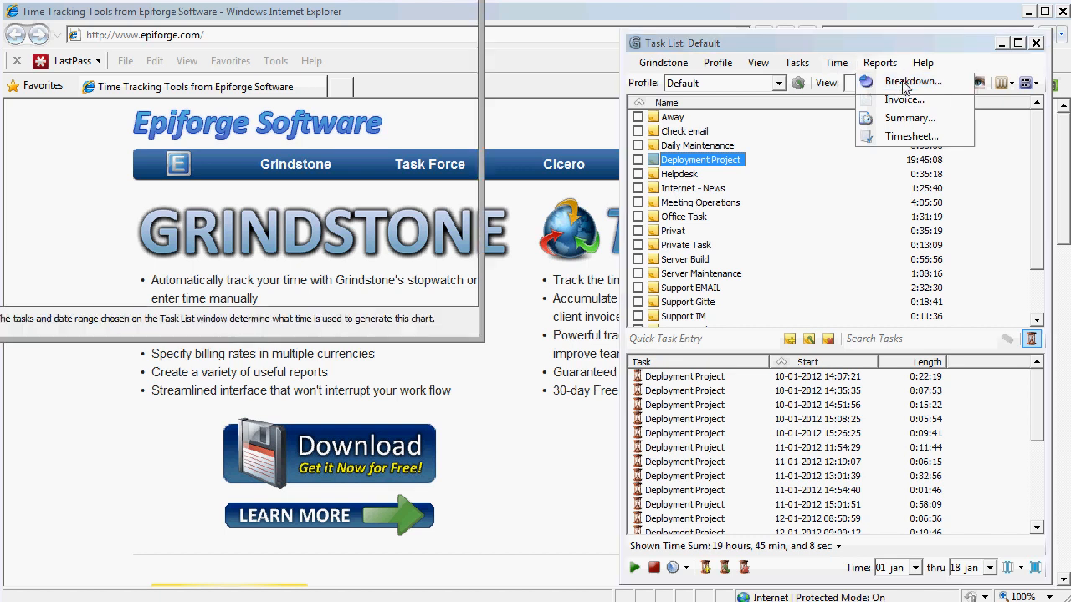
- Generate the Breakdown report and split Deployment Project time by Day
{"action": "left_click", "coordinate": [912, 81]}
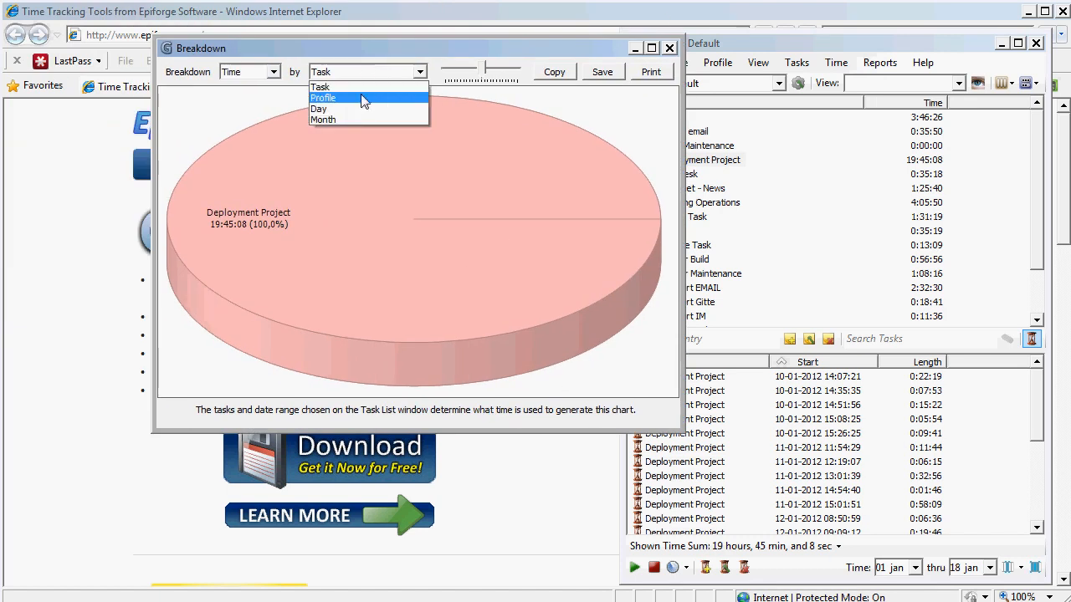
{"action": "left_click", "coordinate": [320, 109]}
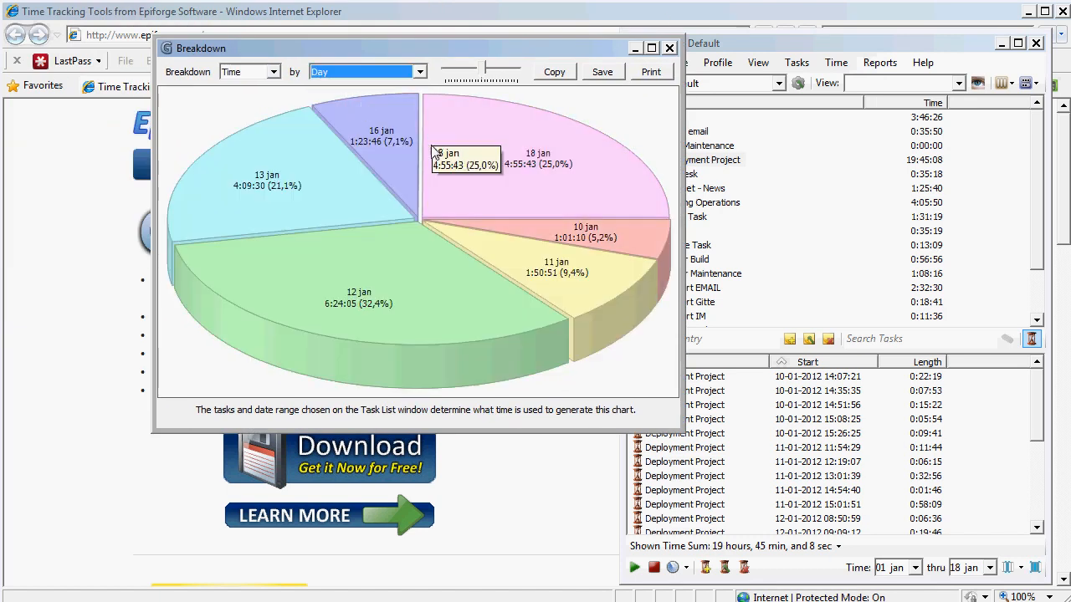
{"action": "mouse_move", "coordinate": [724, 143]}
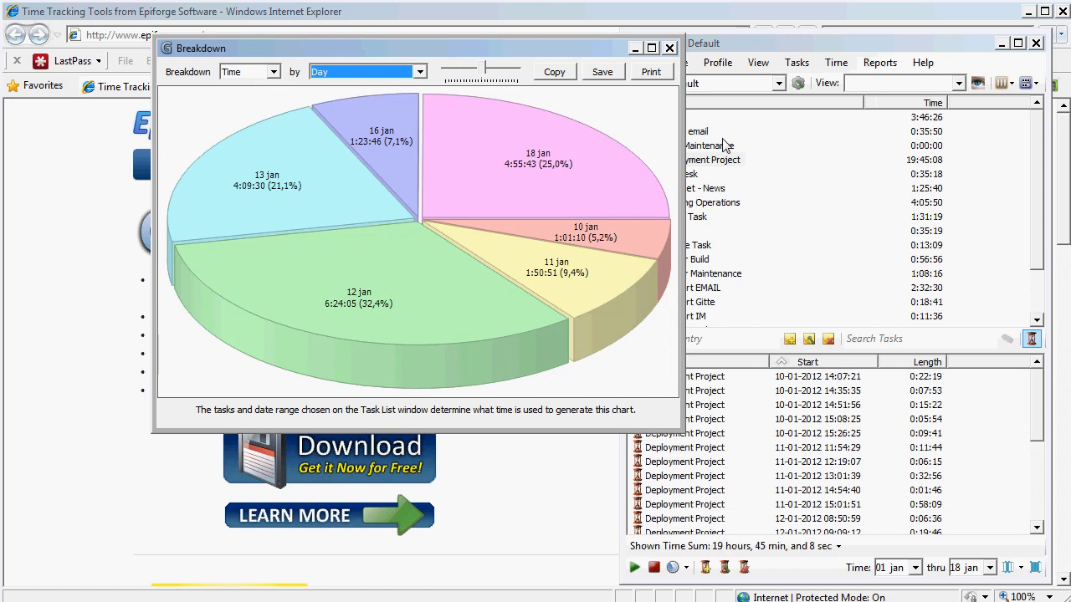
{"action": "mouse_move", "coordinate": [632, 215]}
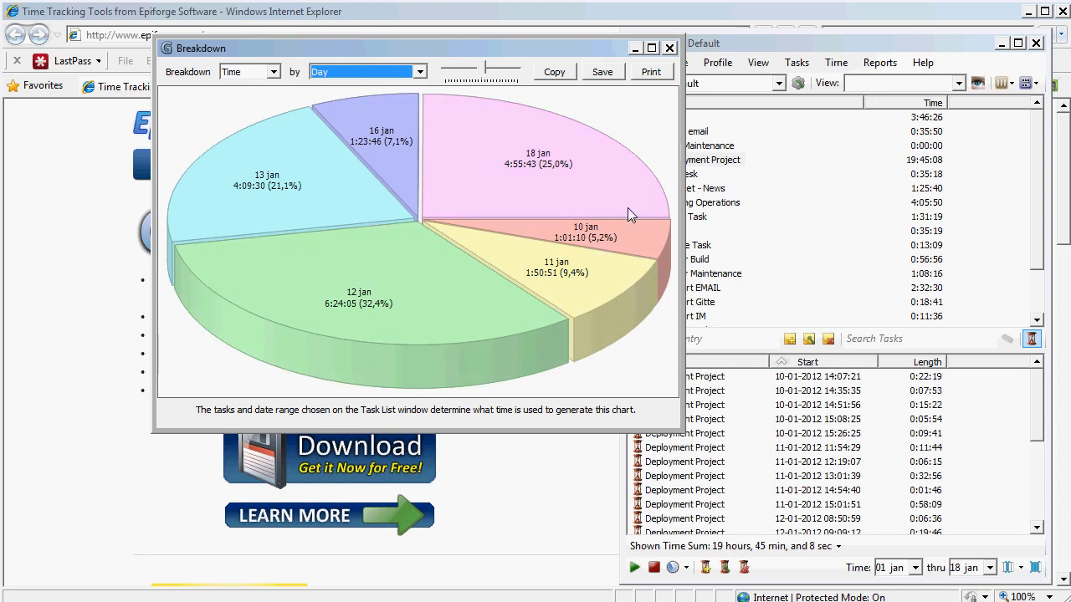
- Close the Breakdown chart window
{"action": "left_click", "coordinate": [670, 48]}
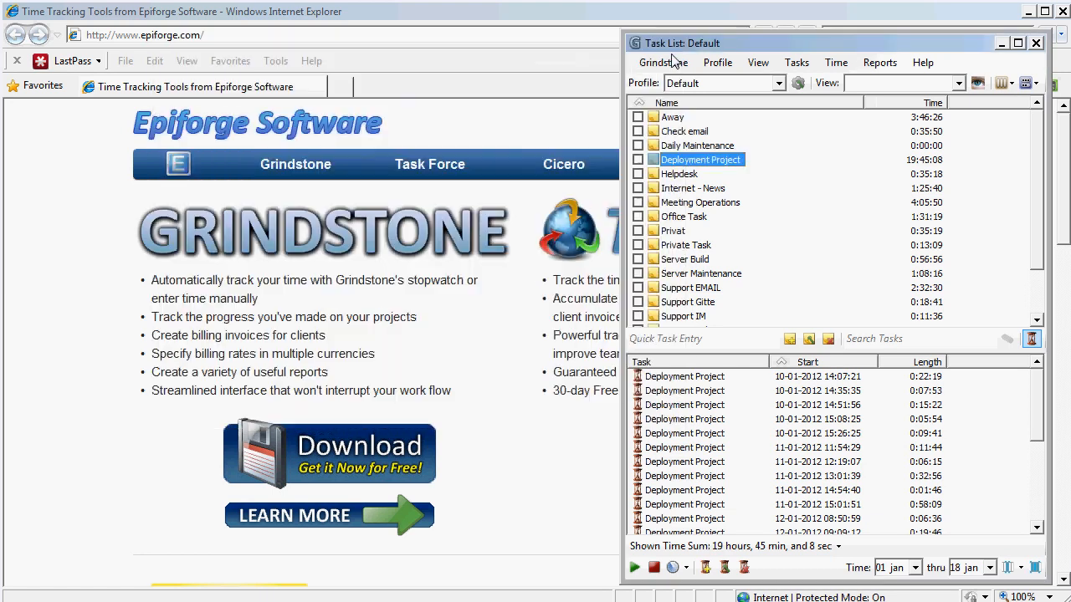
{"action": "mouse_move", "coordinate": [828, 61]}
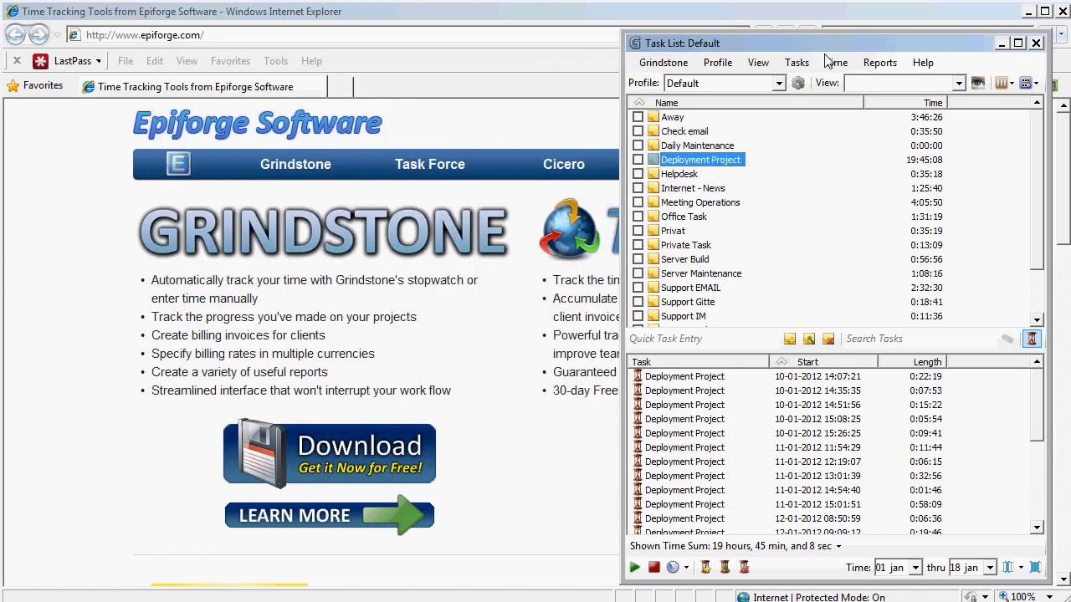
{"action": "mouse_move", "coordinate": [920, 46]}
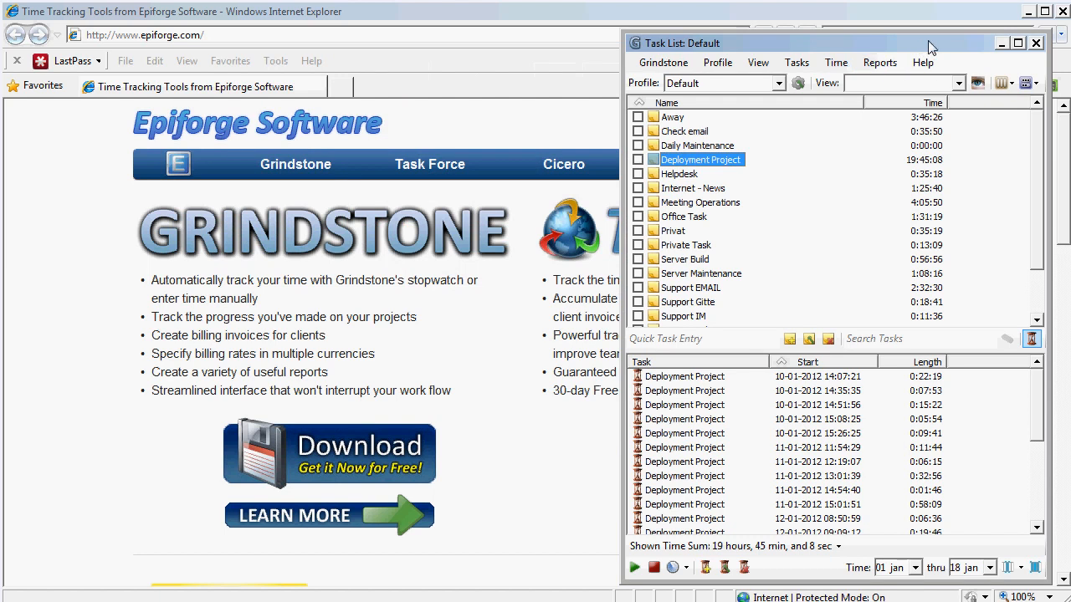
{"action": "mouse_move", "coordinate": [995, 56]}
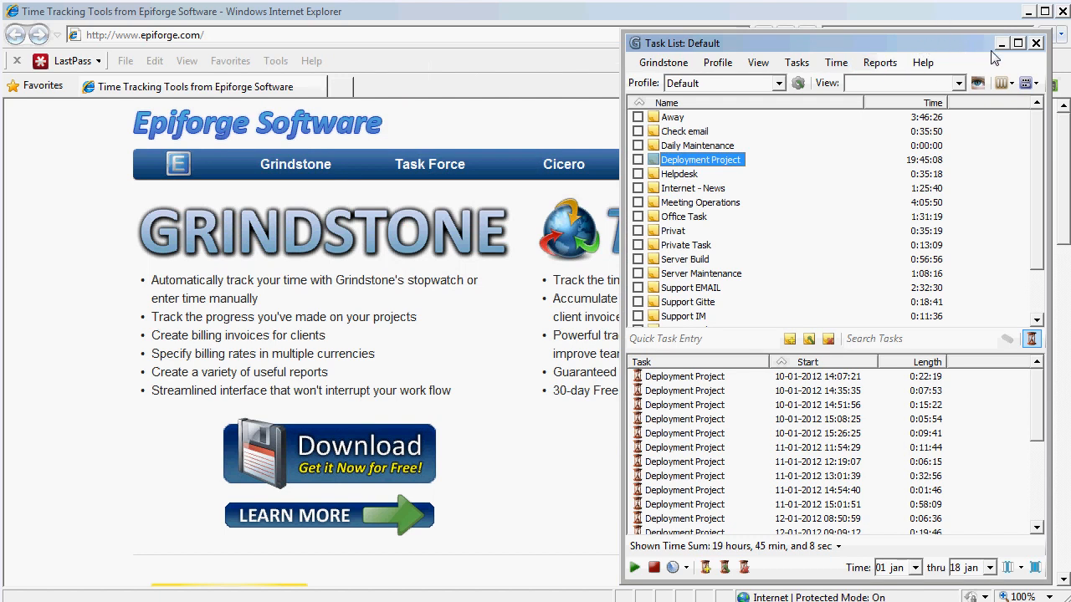
{"action": "mouse_move", "coordinate": [1002, 48]}
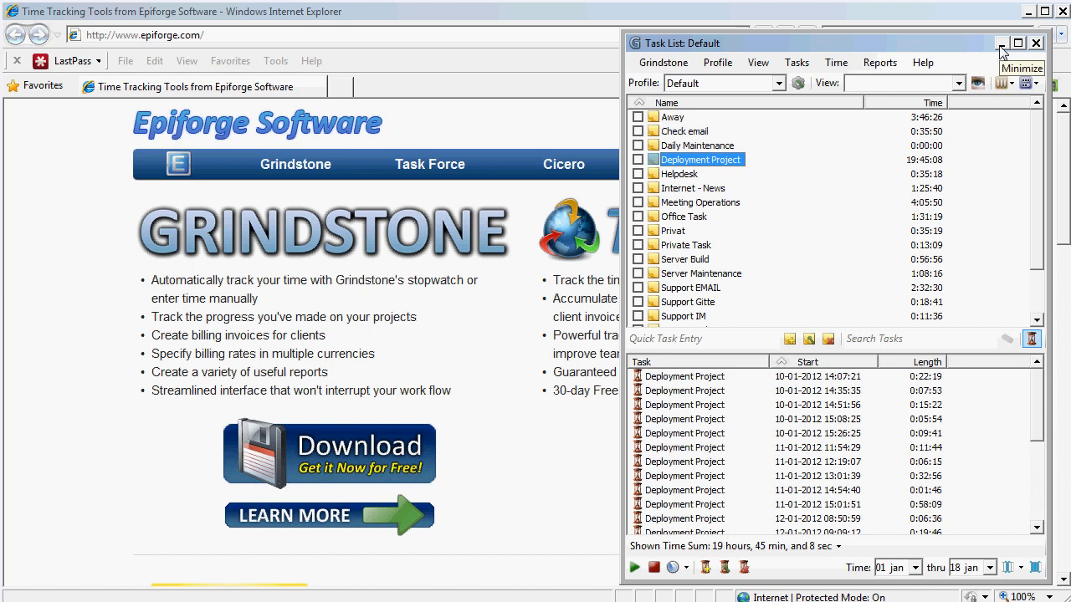
{"action": "mouse_move", "coordinate": [915, 47]}
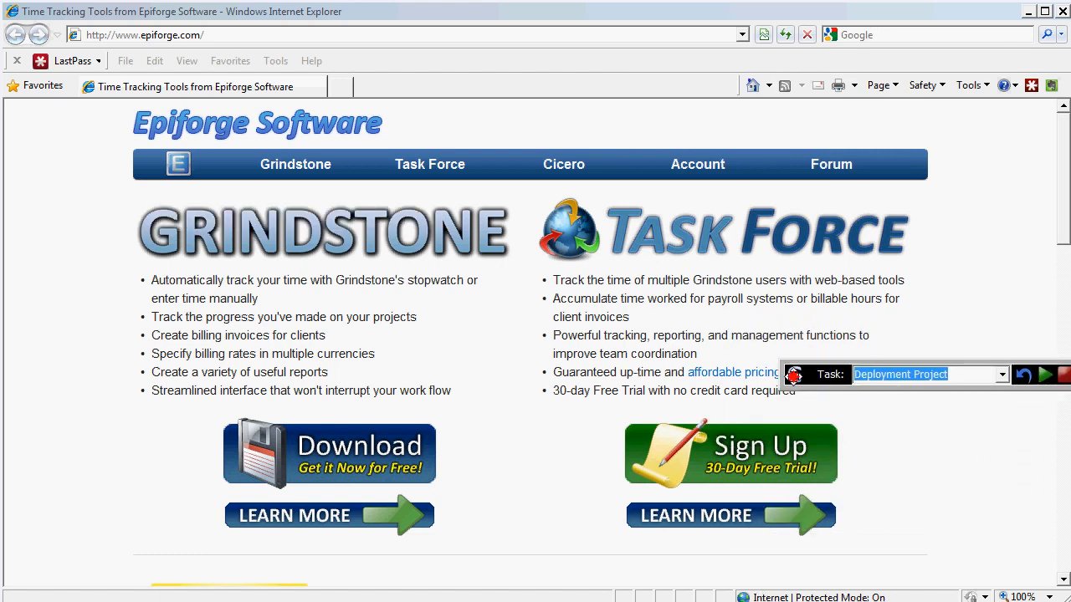
- Move the stopwatch bar to the screen bottom and start timing Deployment Project
{"action": "left_click_drag", "start_coordinate": [931, 374], "coordinate": [873, 564]}
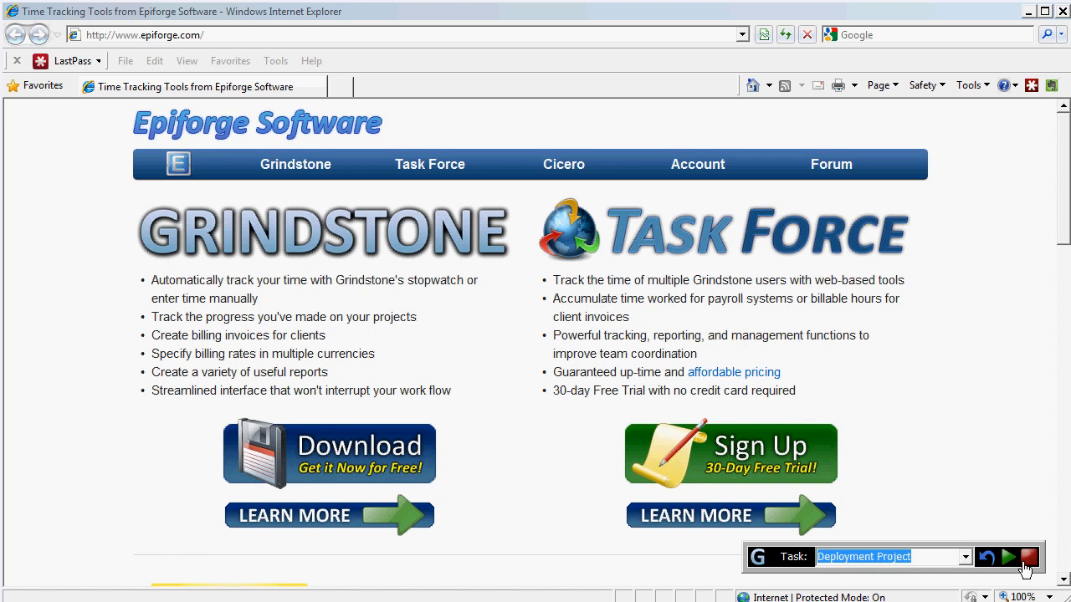
{"action": "left_click", "coordinate": [1008, 557]}
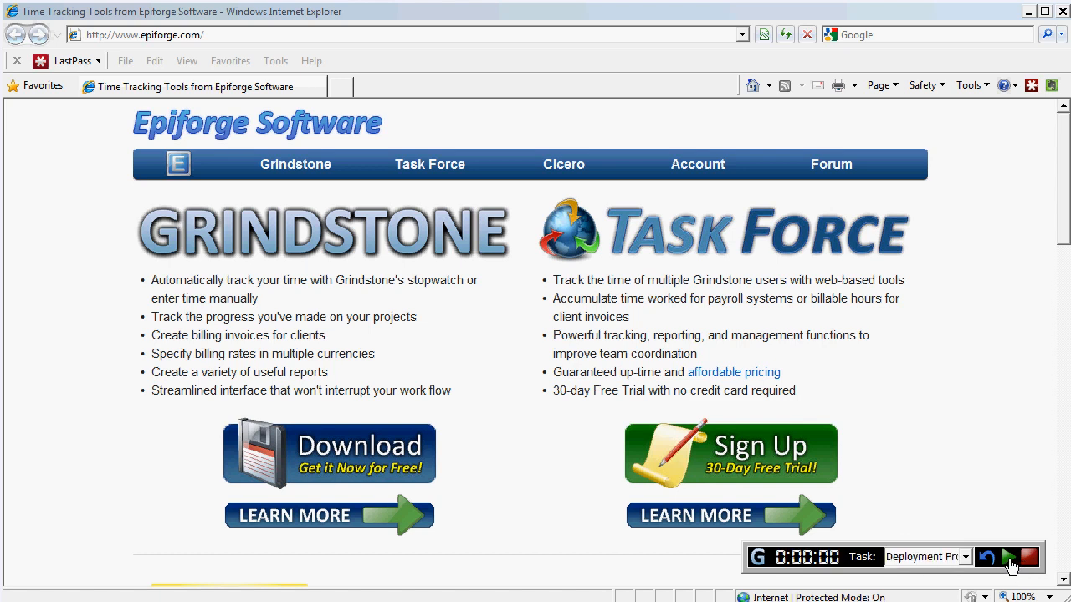
{"action": "left_click", "coordinate": [1008, 558]}
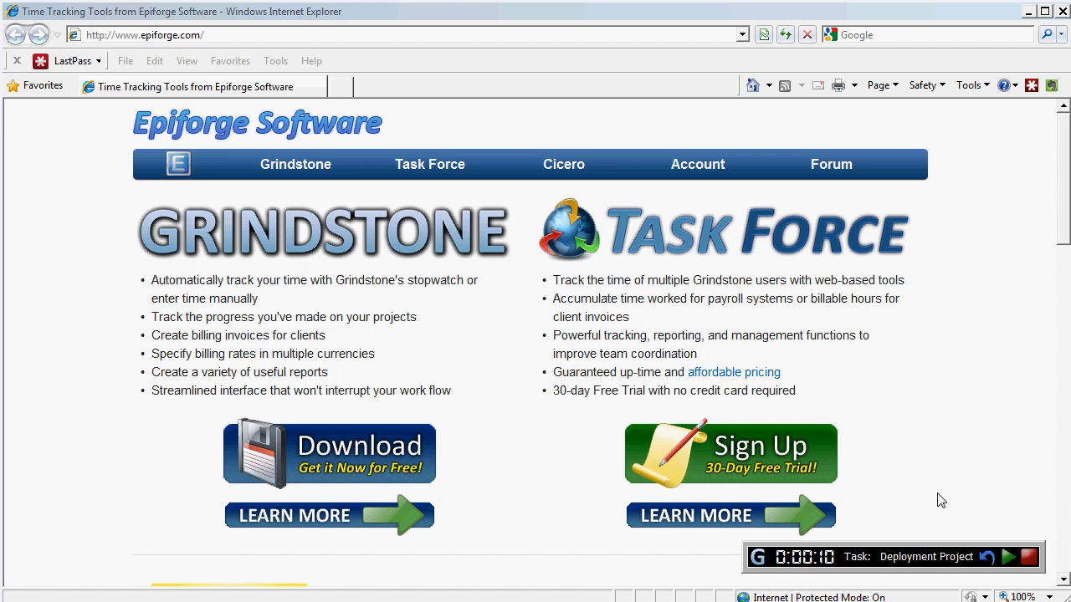
{"action": "mouse_move", "coordinate": [936, 480]}
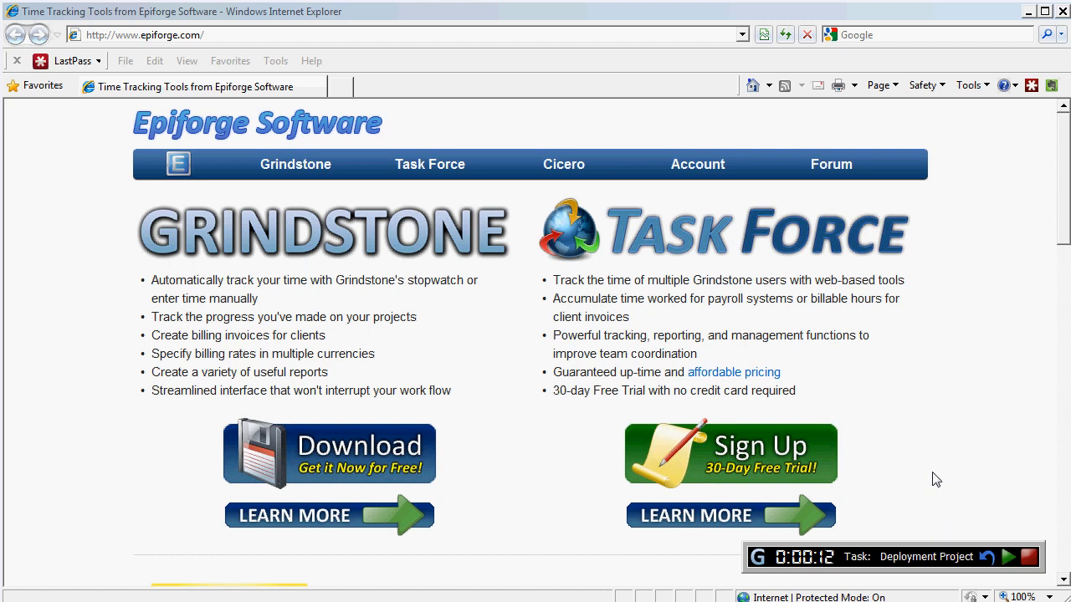
{"action": "mouse_move", "coordinate": [948, 521]}
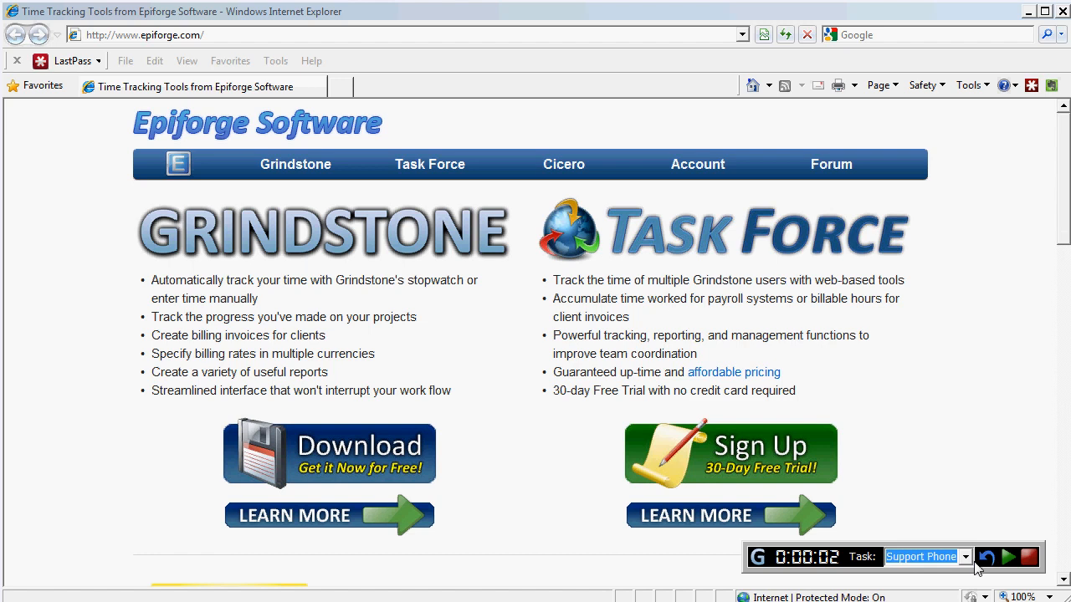
{"action": "mouse_move", "coordinate": [976, 446]}
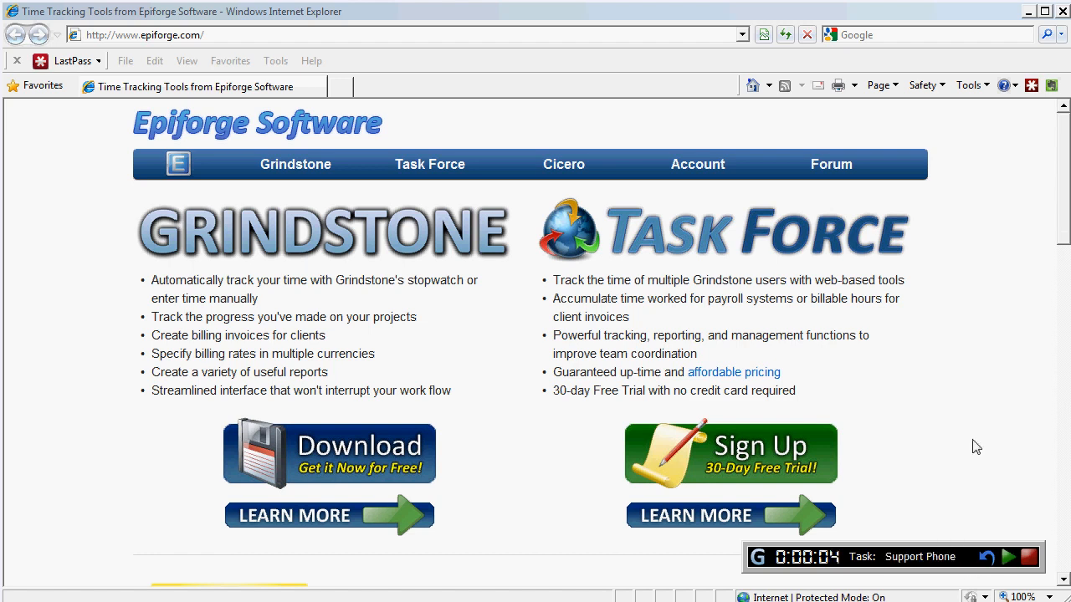
{"action": "mouse_move", "coordinate": [946, 528]}
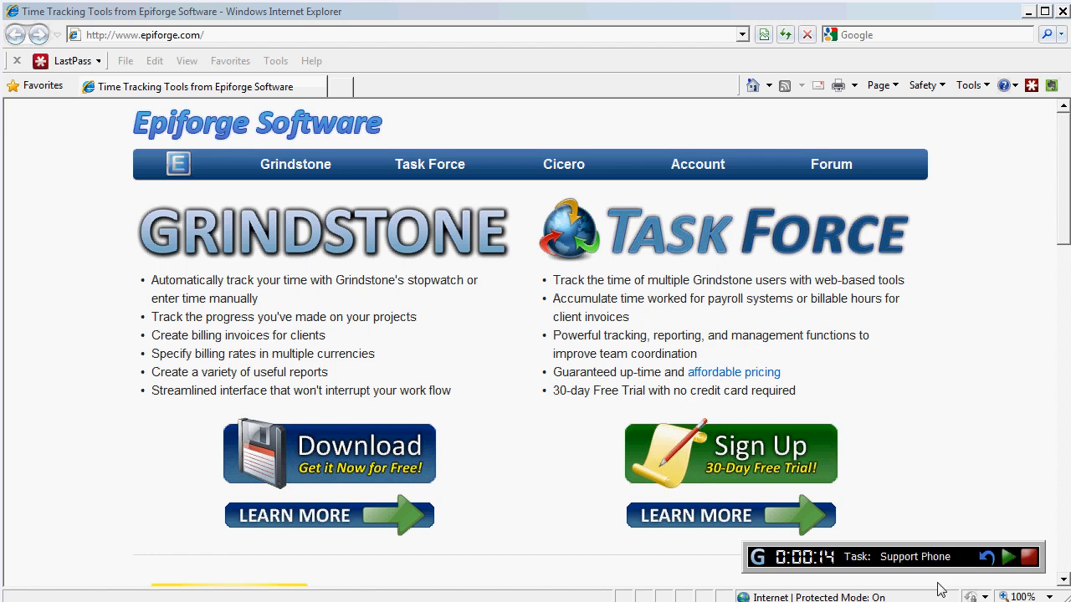
- Click into the stopwatch bar's task name field to edit it
{"action": "left_click", "coordinate": [915, 557]}
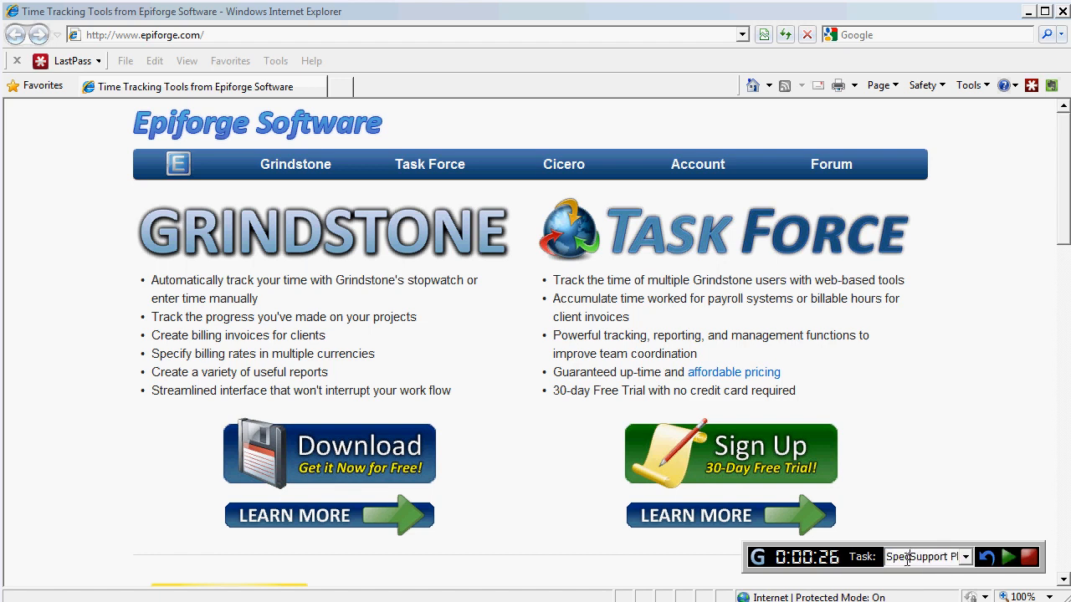
- Replace the stopwatch task name with 'Special project' to time the new task
{"action": "triple_click", "coordinate": [921, 557]}
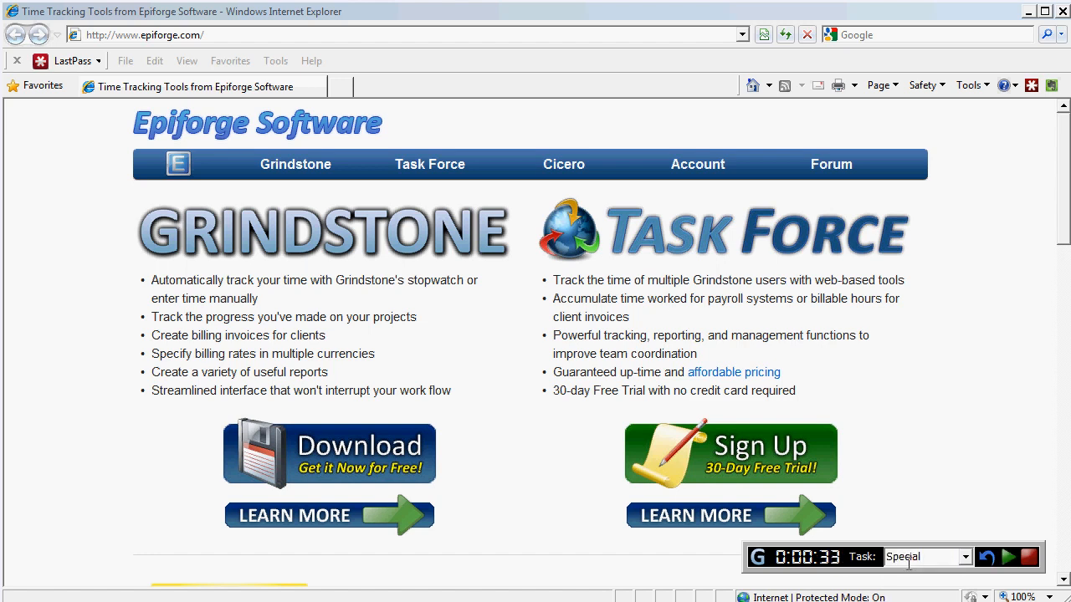
{"action": "type", "text": "Special project"}
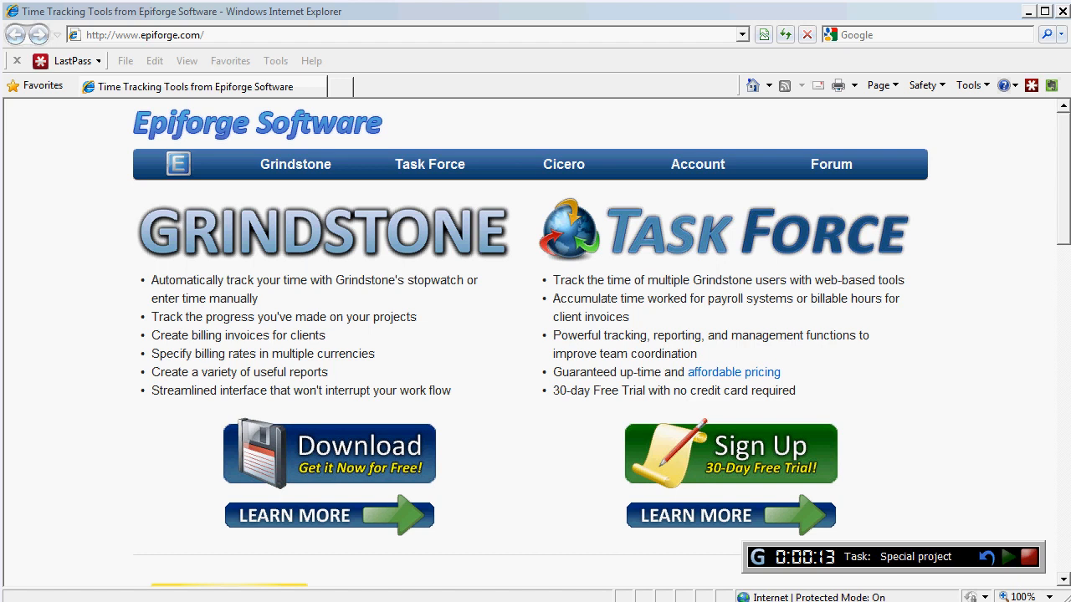
{"action": "mouse_move", "coordinate": [978, 572]}
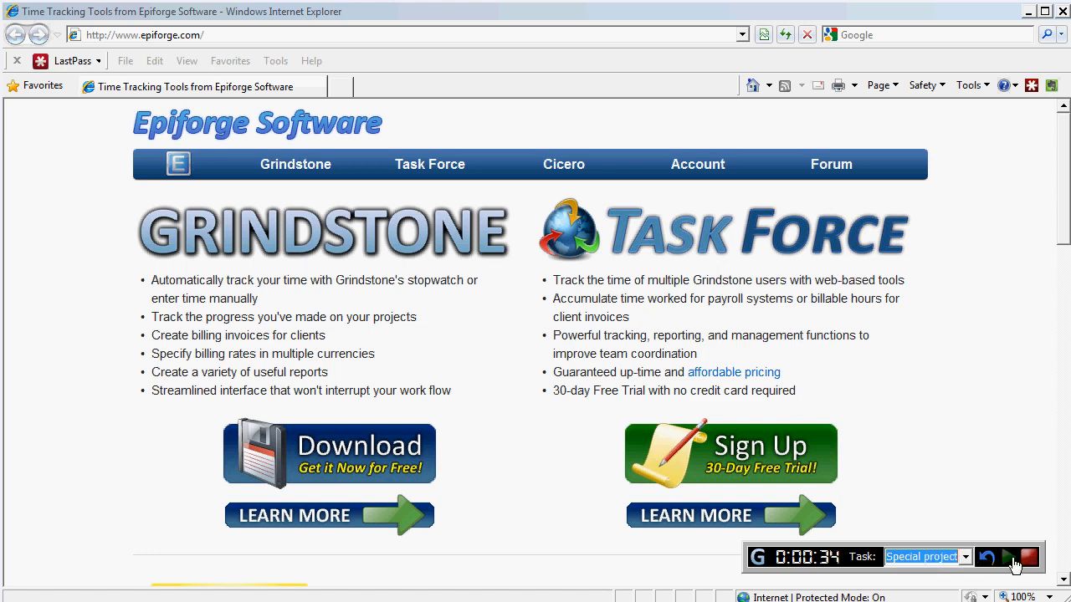
- Restore the full Task List from the stopwatch bar's 'G' icon
{"action": "left_click", "coordinate": [1026, 557]}
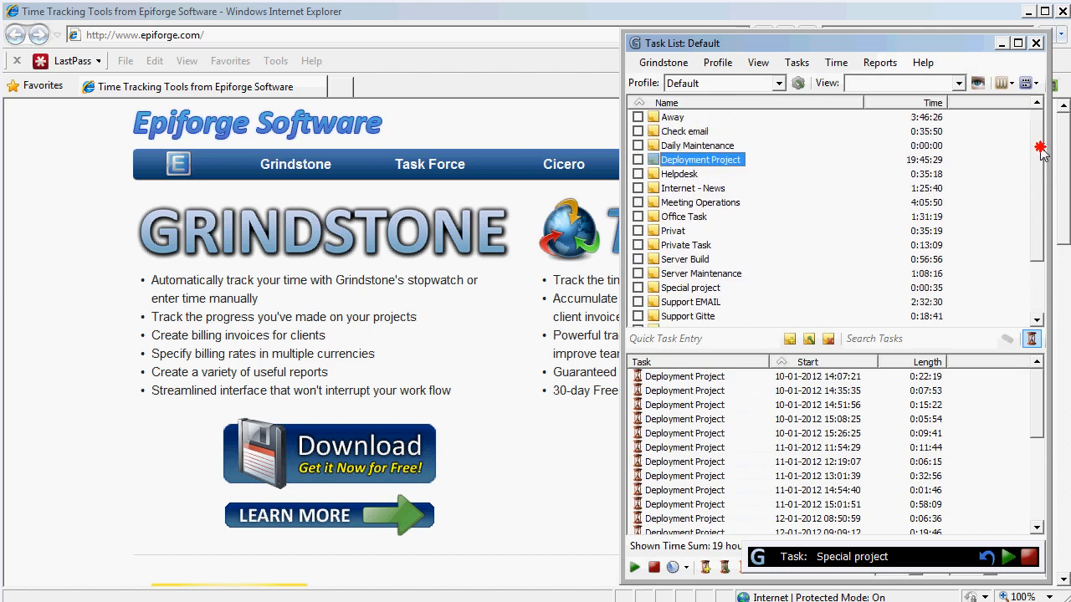
{"action": "mouse_move", "coordinate": [1042, 152]}
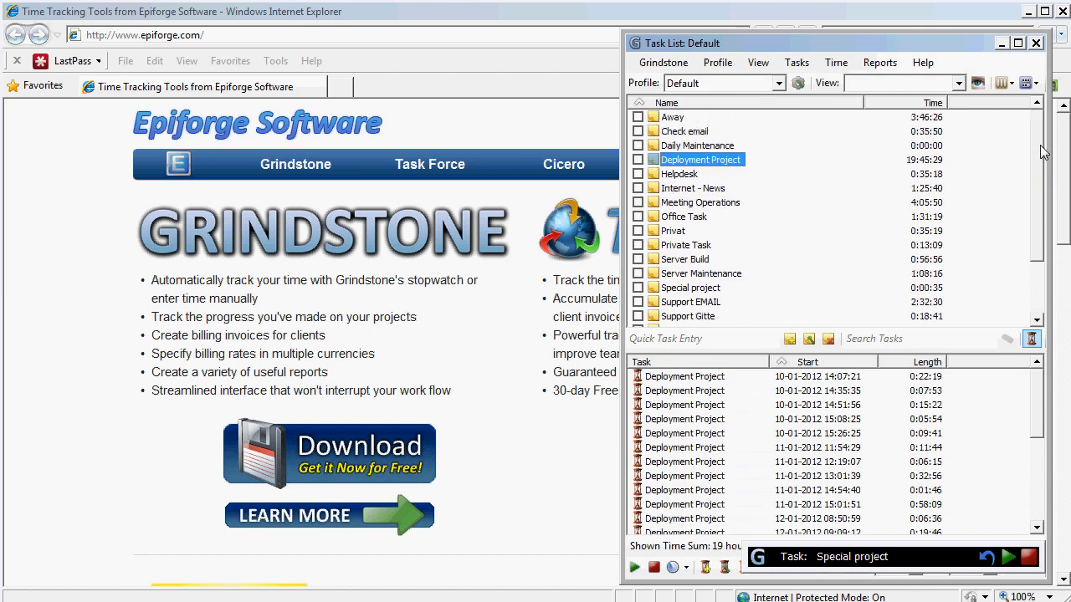